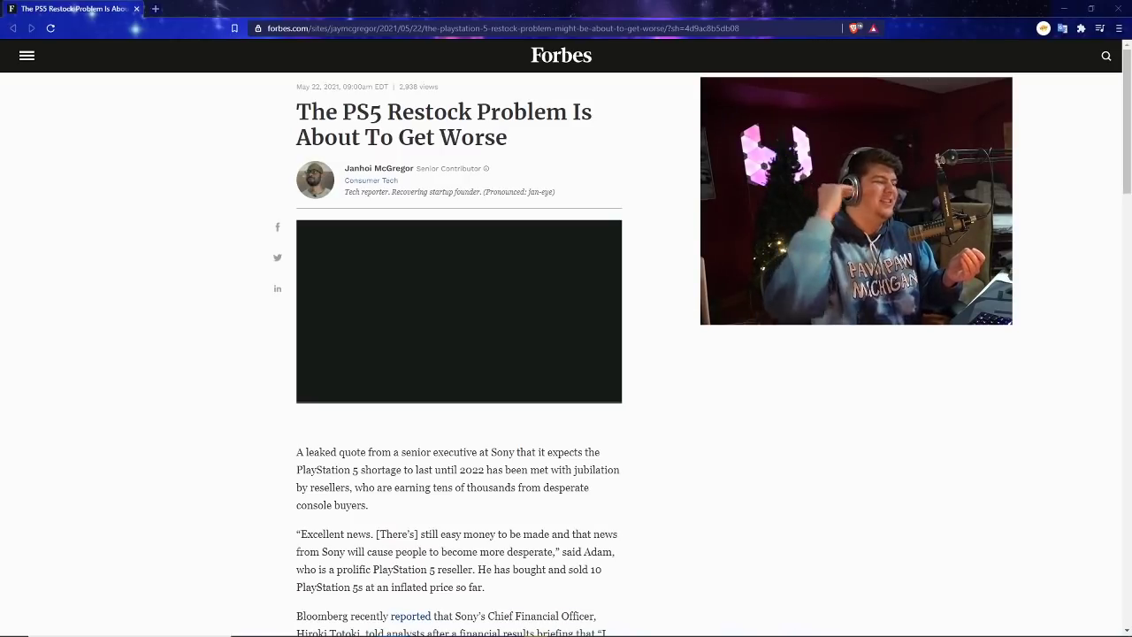
Step: Scroll past the Sony executive quotes, highlighting a line, to the PS5 console photo
scroll("down", 3)
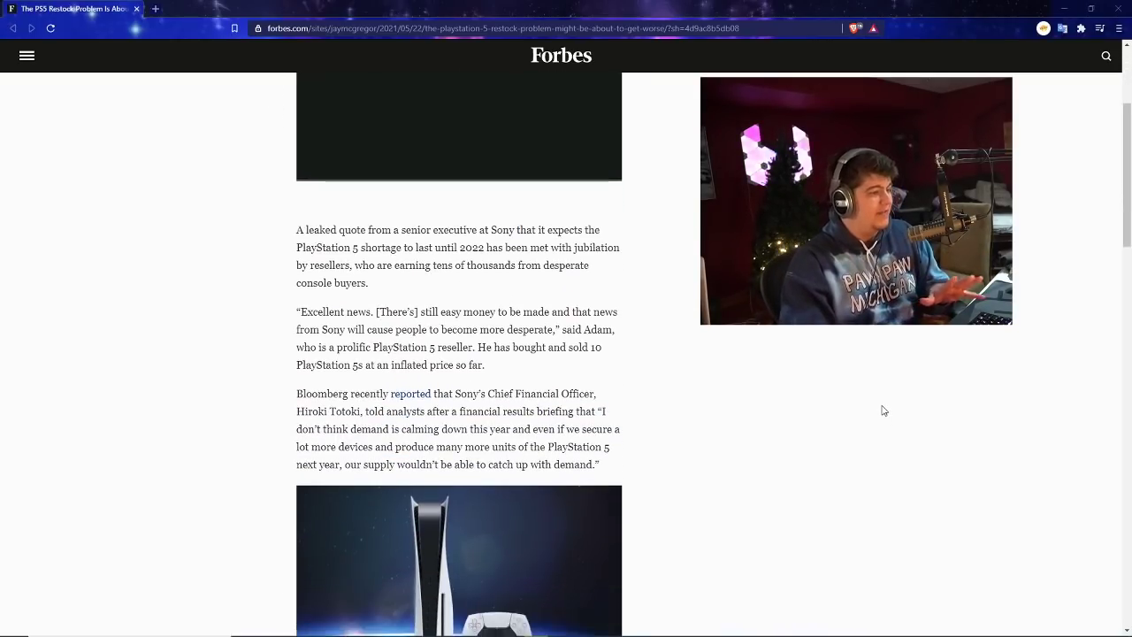
scroll("down", 3)
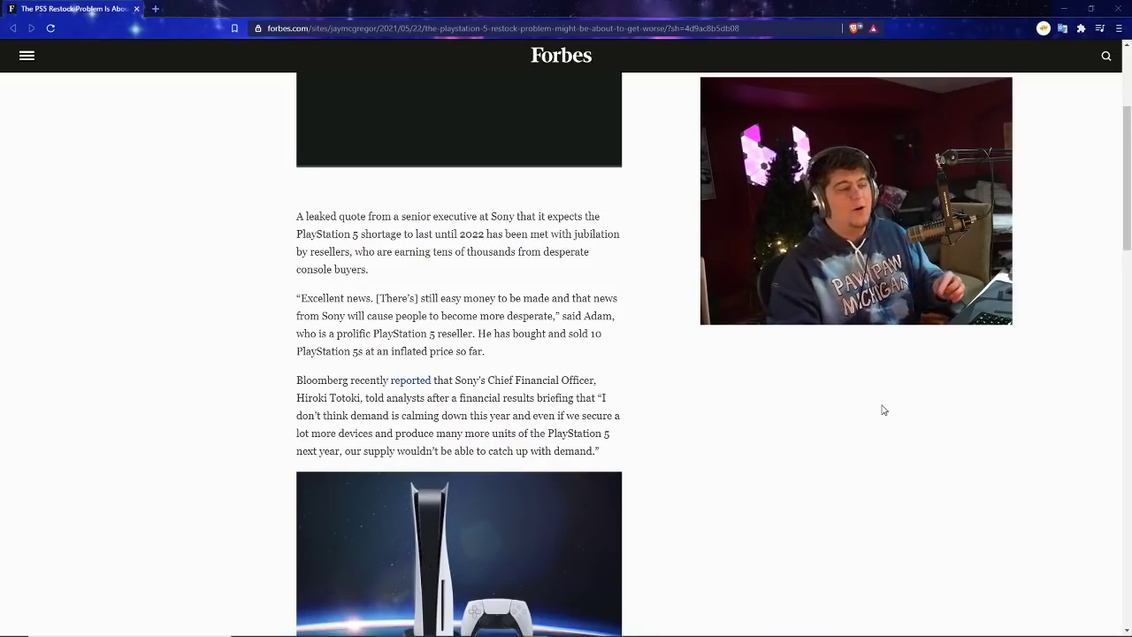
left_click_drag(297, 215, 421, 233)
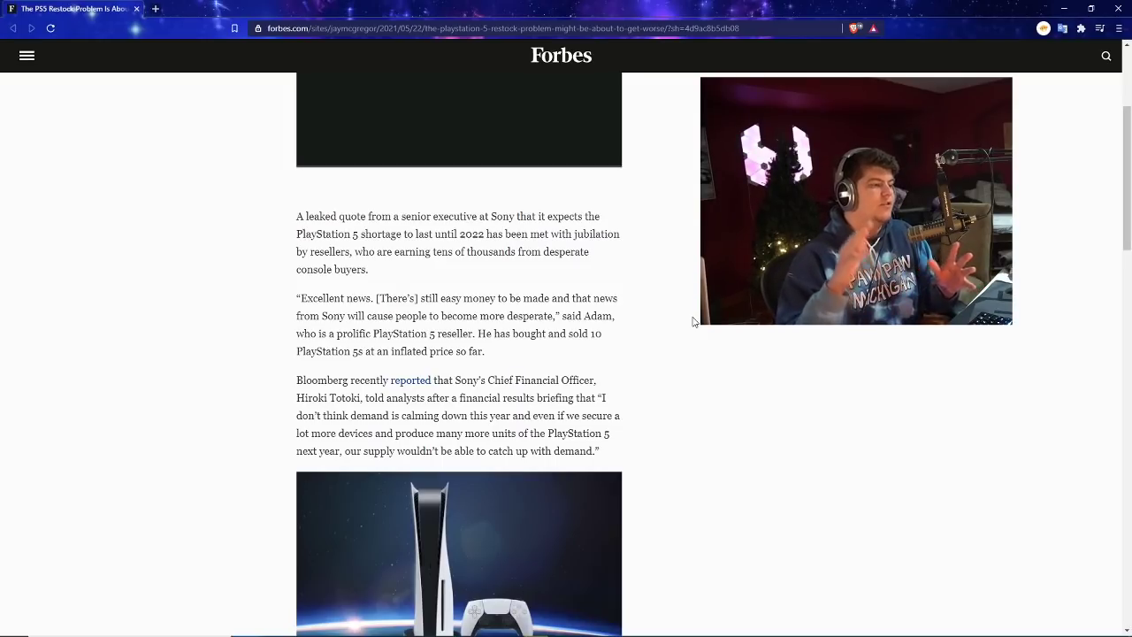
scroll("down", 3)
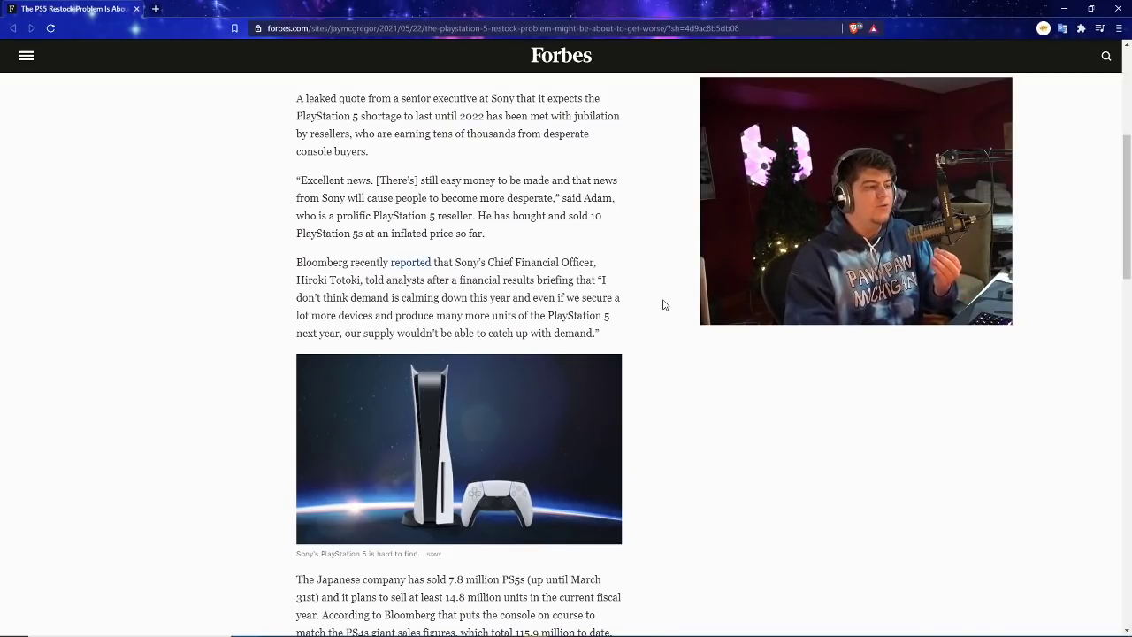
Step: Scroll past the PS5 image to the sales figures paragraph and 'More for you' links
scroll("down", 3)
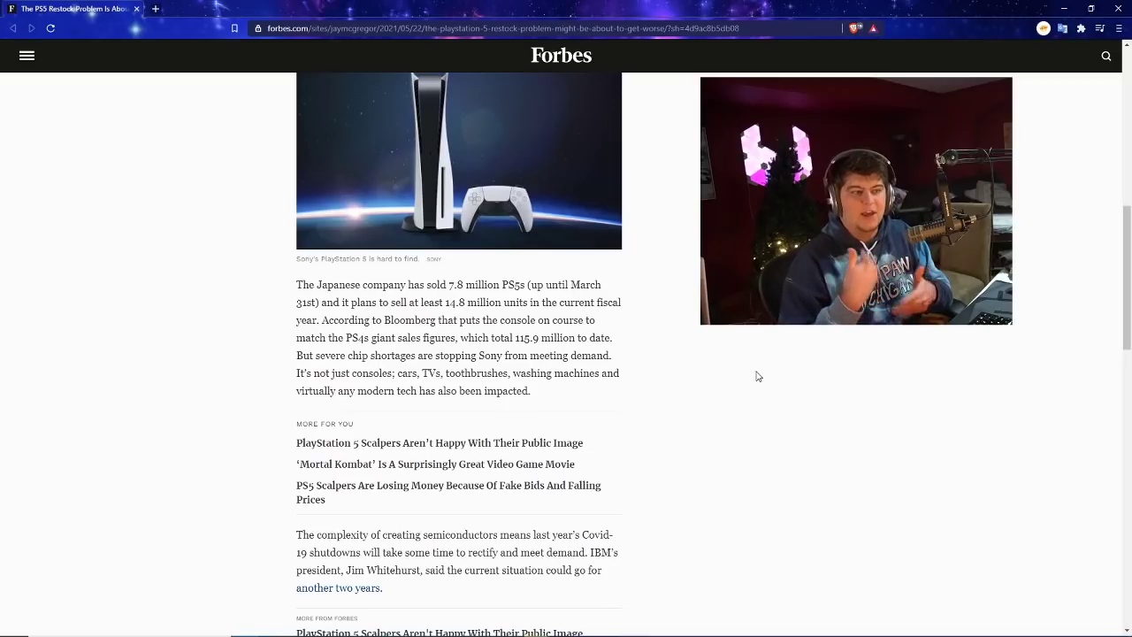
Step: Highlight the sentence about good news for scalpers and scroll to the reseller paragraphs
left_click_drag(397, 302, 455, 302)
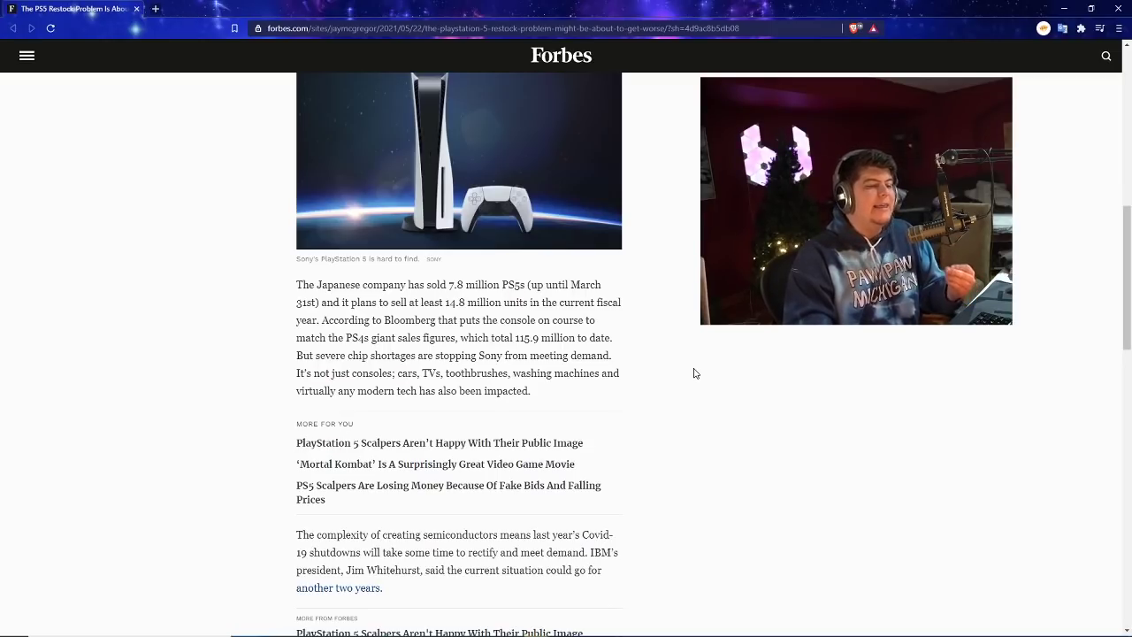
scroll("down", 3)
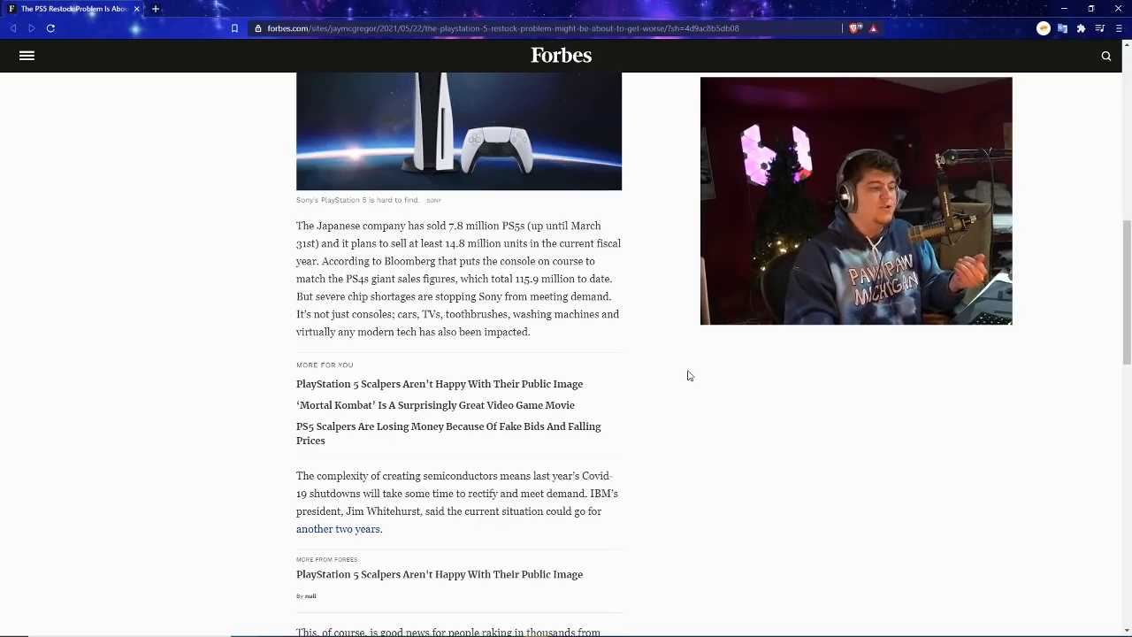
scroll("down", 3)
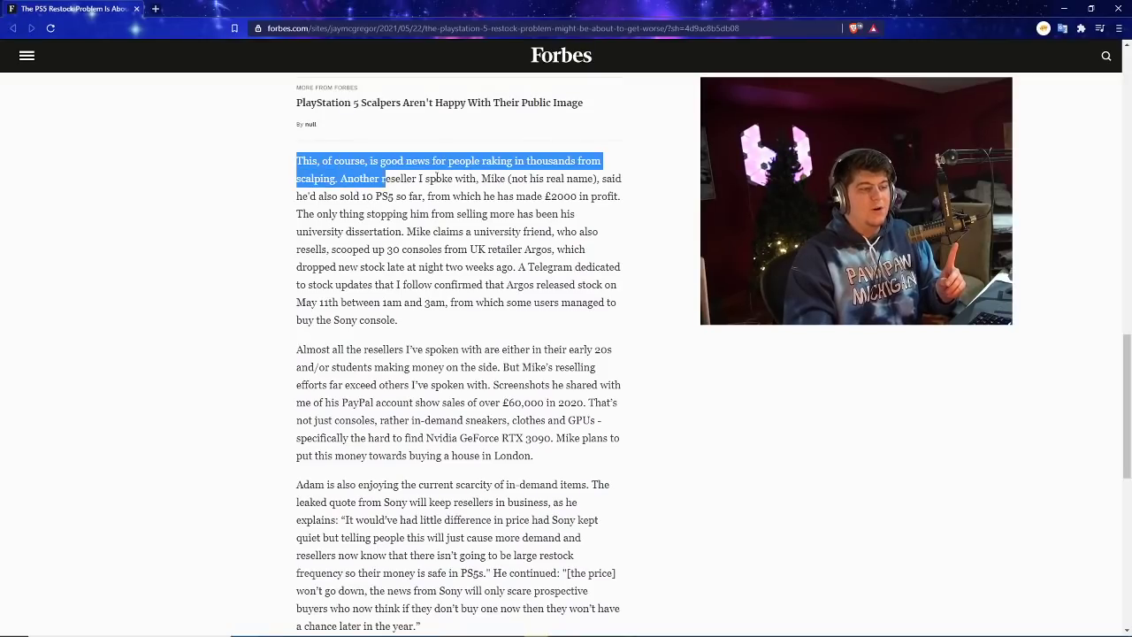
Step: Deselect the highlighted scalping sentence by clicking blank page space
left_click(665, 285)
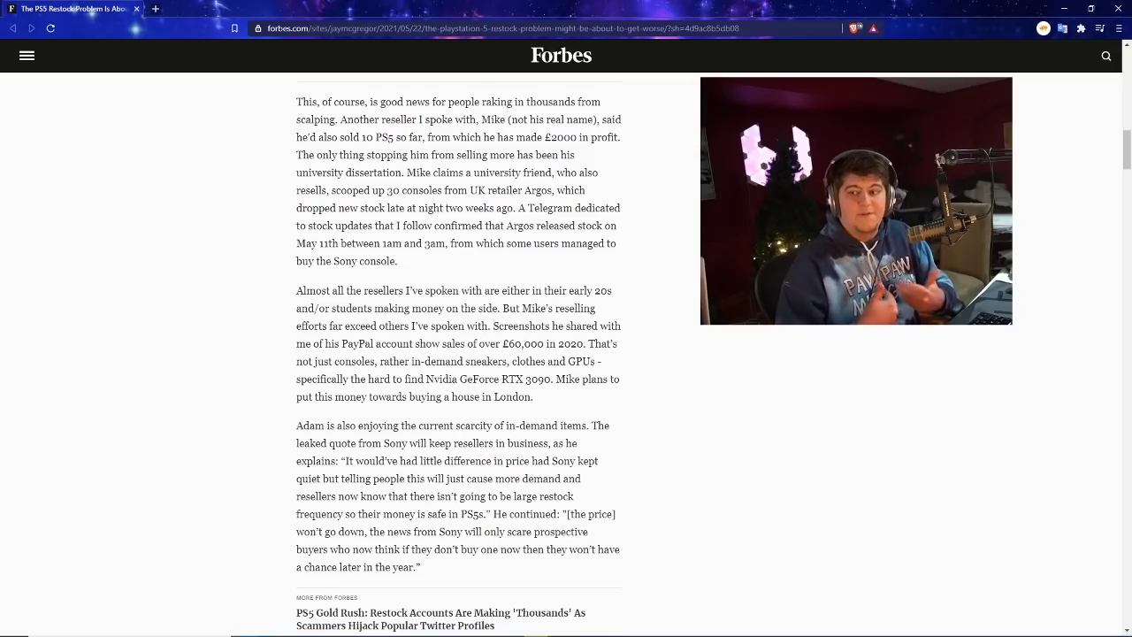
Step: Highlight the reseller's price quote and read down to the StockX resale prices paragraph
scroll("down", 3)
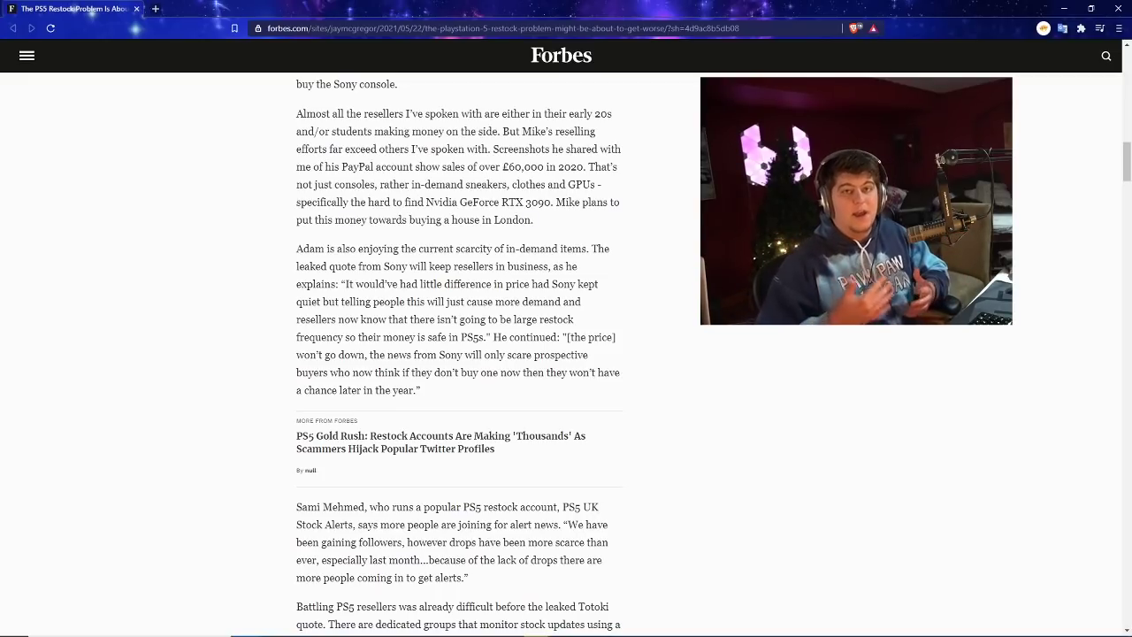
scroll("down", 3)
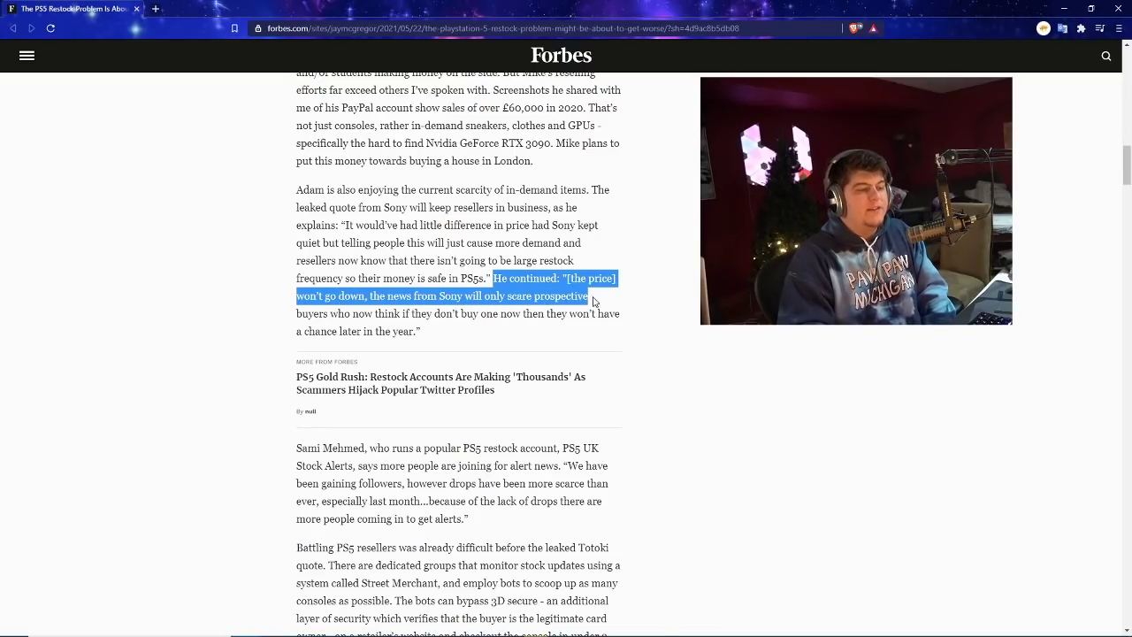
left_click_drag(588, 295, 511, 313)
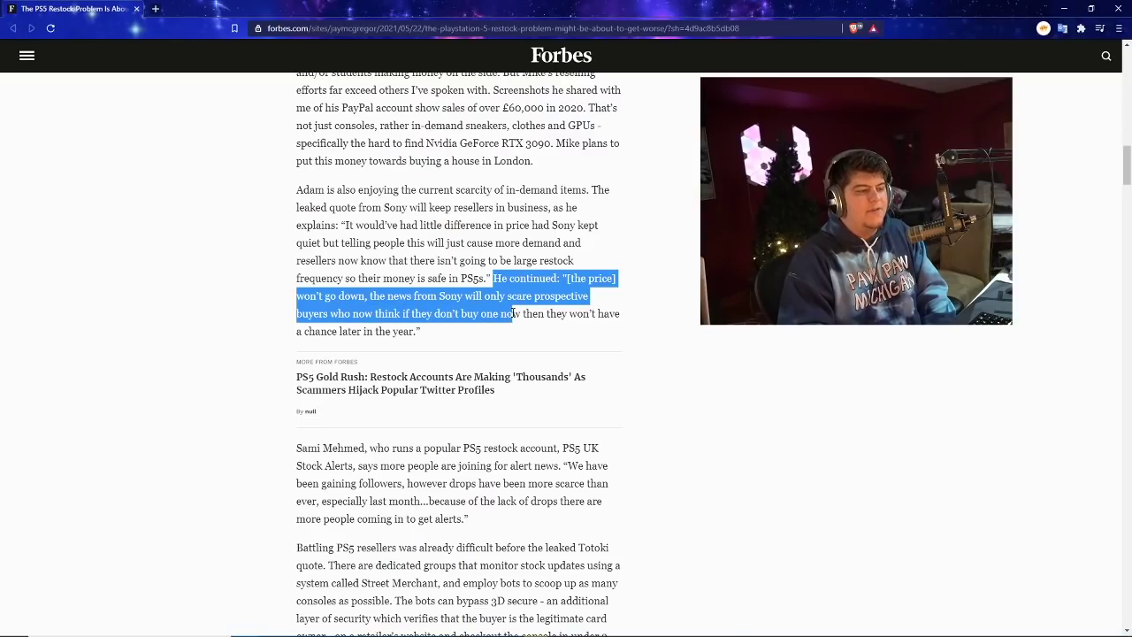
scroll("down", 3)
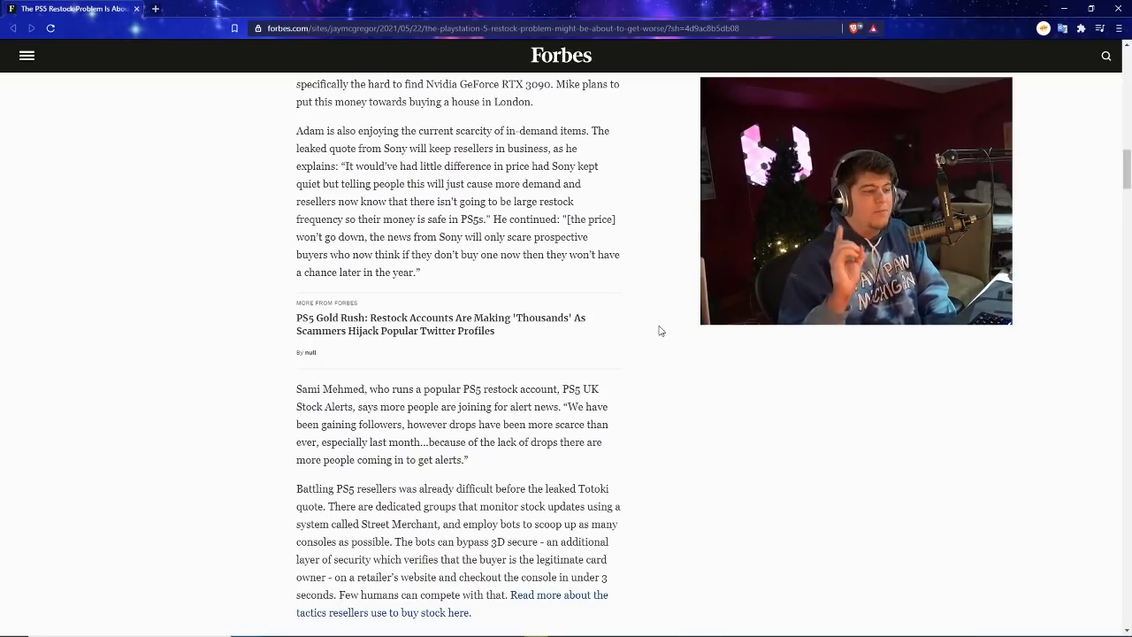
scroll("down", 3)
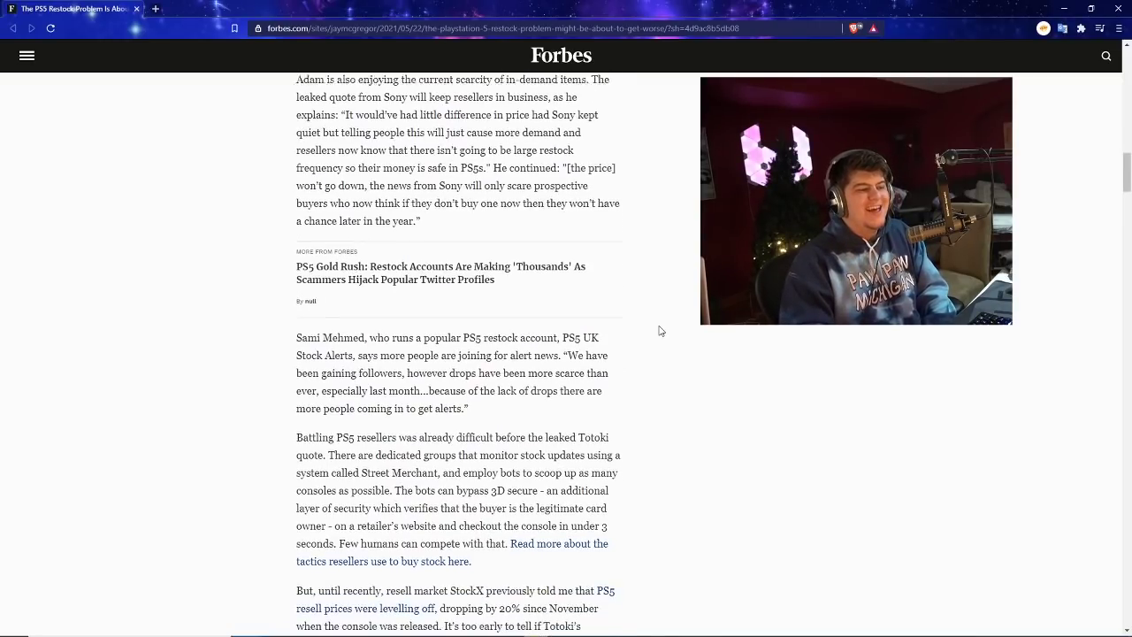
scroll("down", 3)
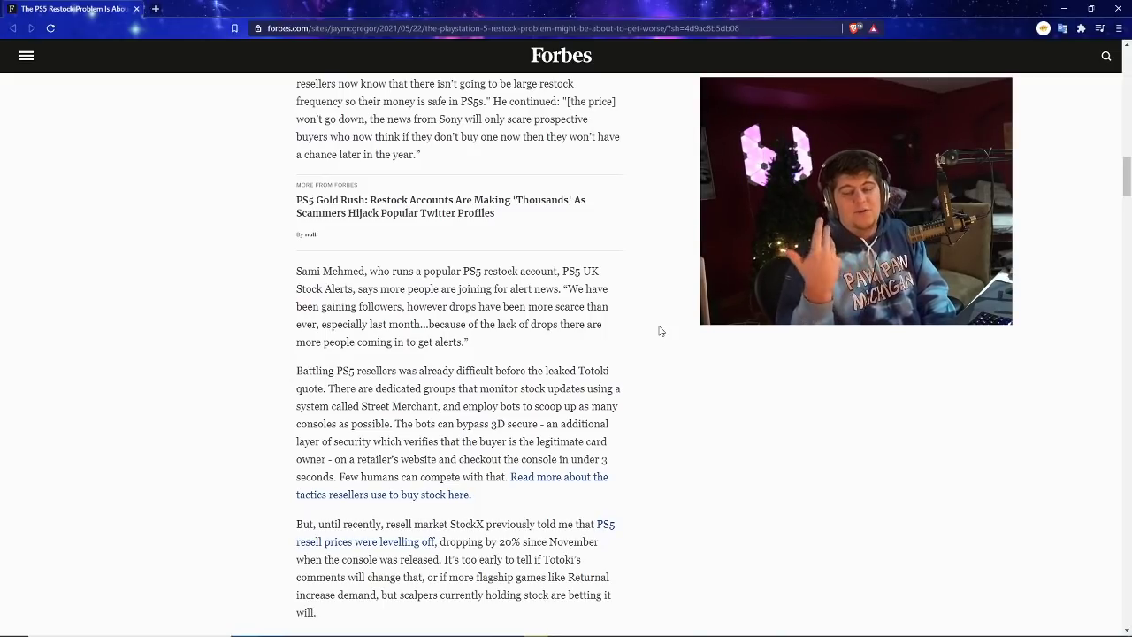
Step: Scroll to the Instagram follow line and Janhoi McGregor's author bio
scroll("down", 3)
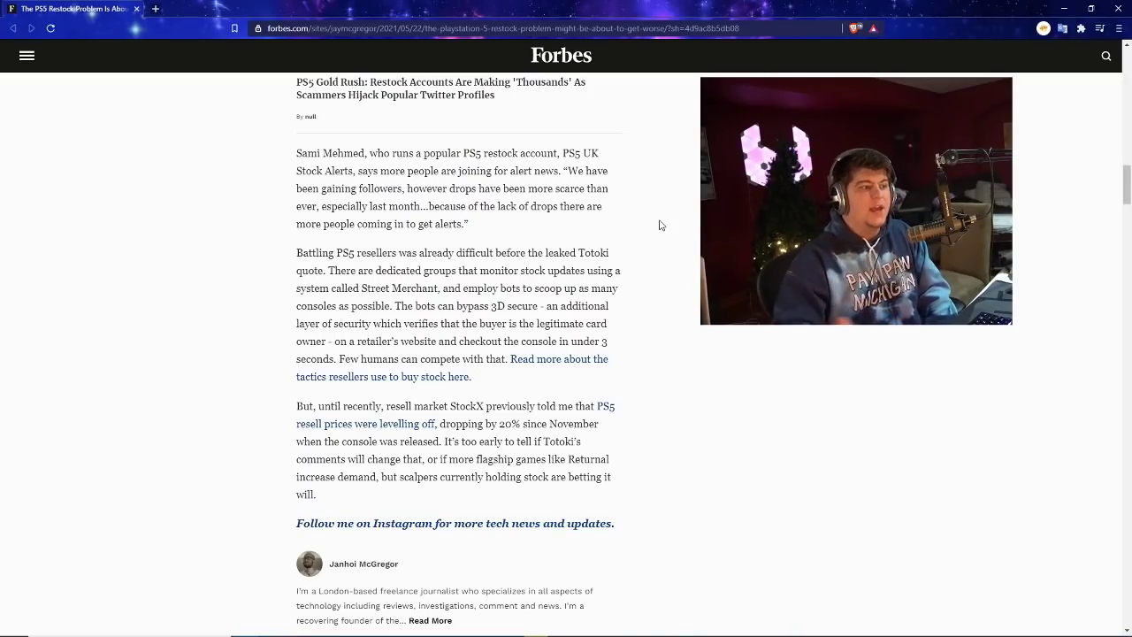
left_click_drag(297, 252, 384, 252)
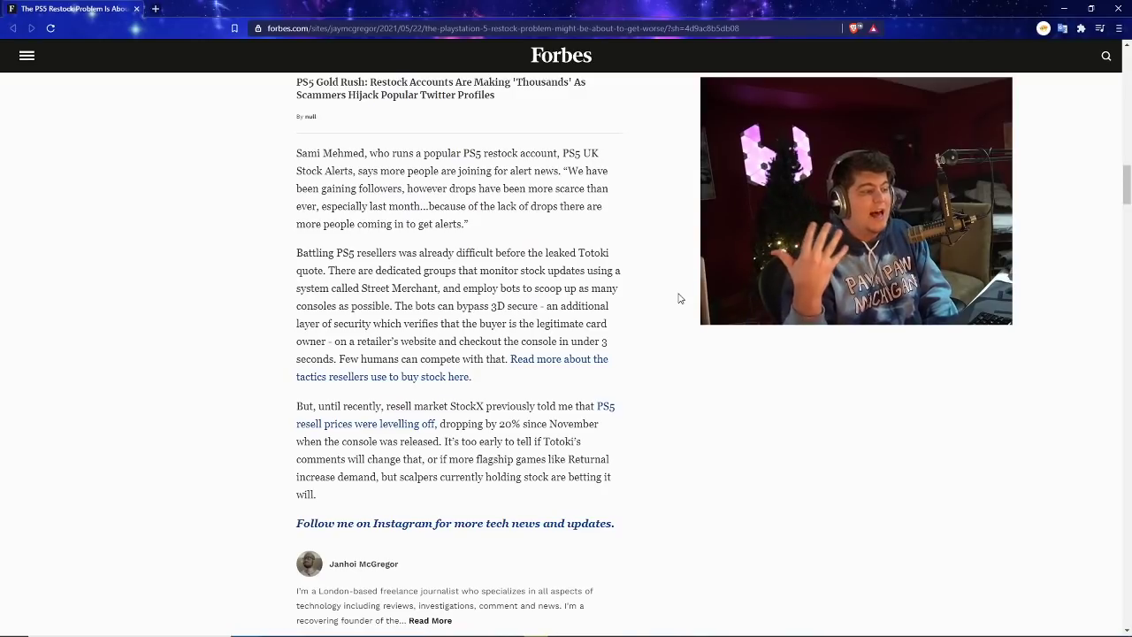
Step: Scroll back up to the paragraphs on reseller Mike's £2000 profit and £60,000 PayPal sales
scroll("down", 3)
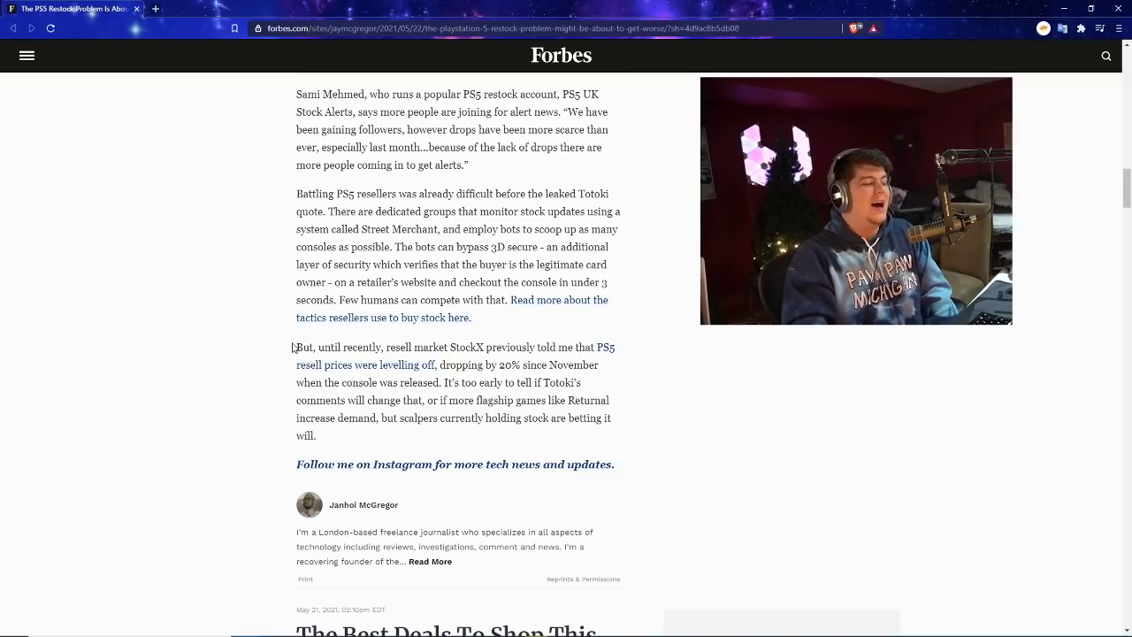
left_click_drag(294, 347, 434, 347)
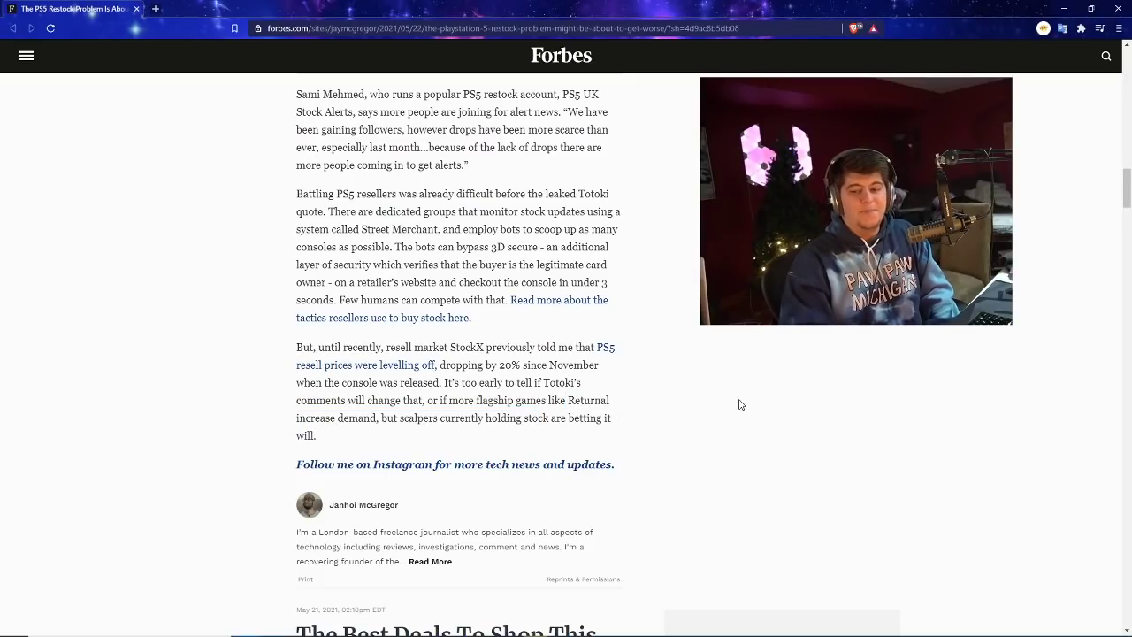
scroll("up", 3)
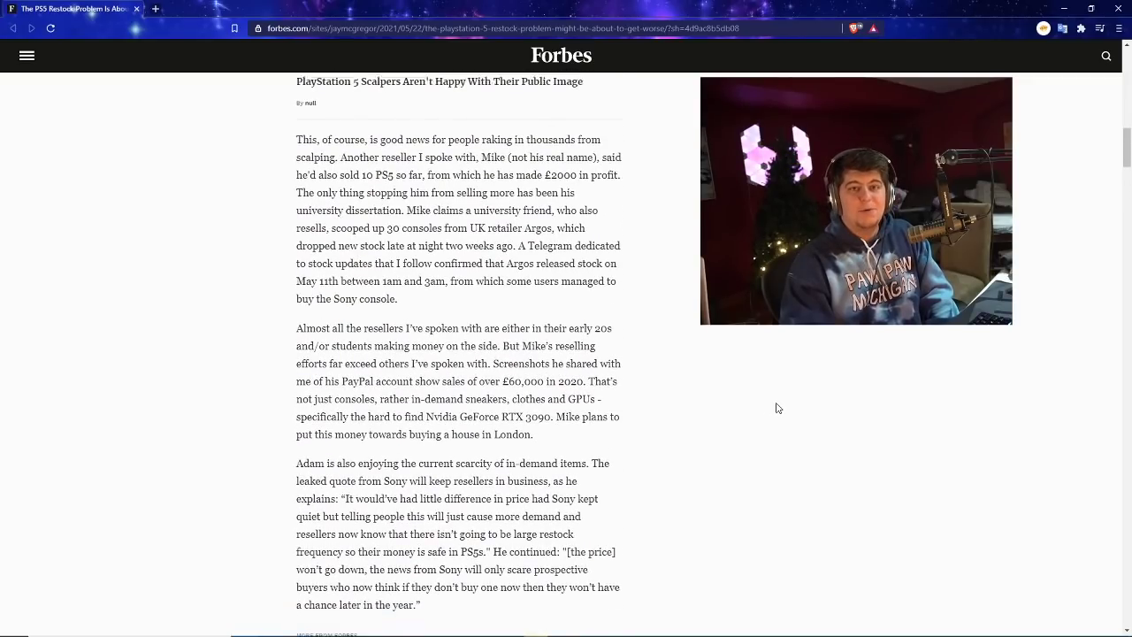
scroll("down", 3)
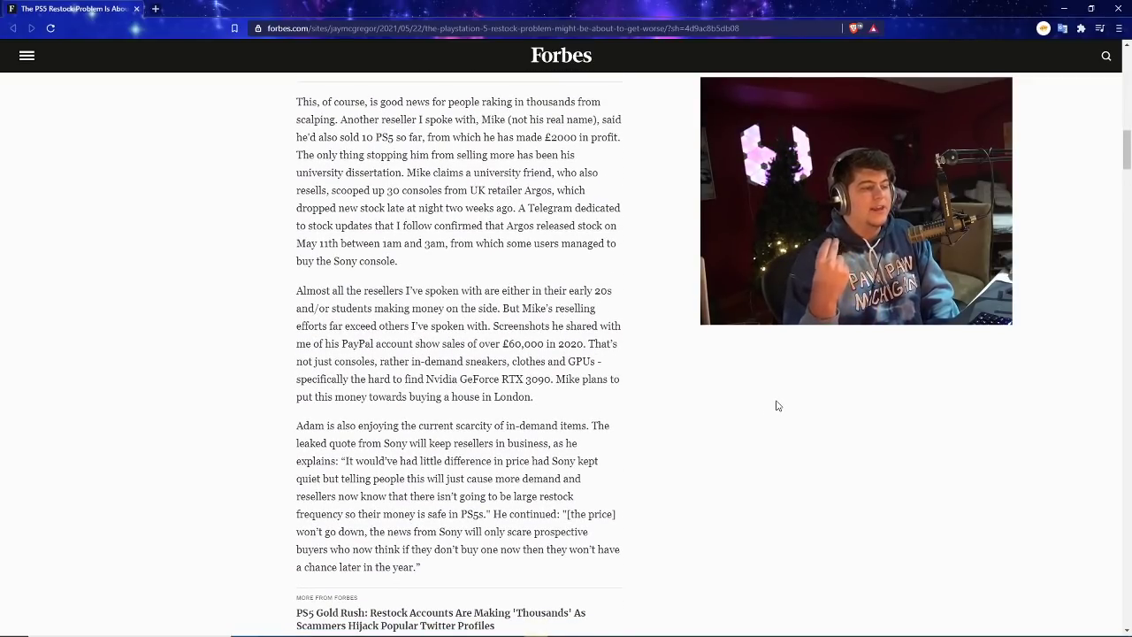